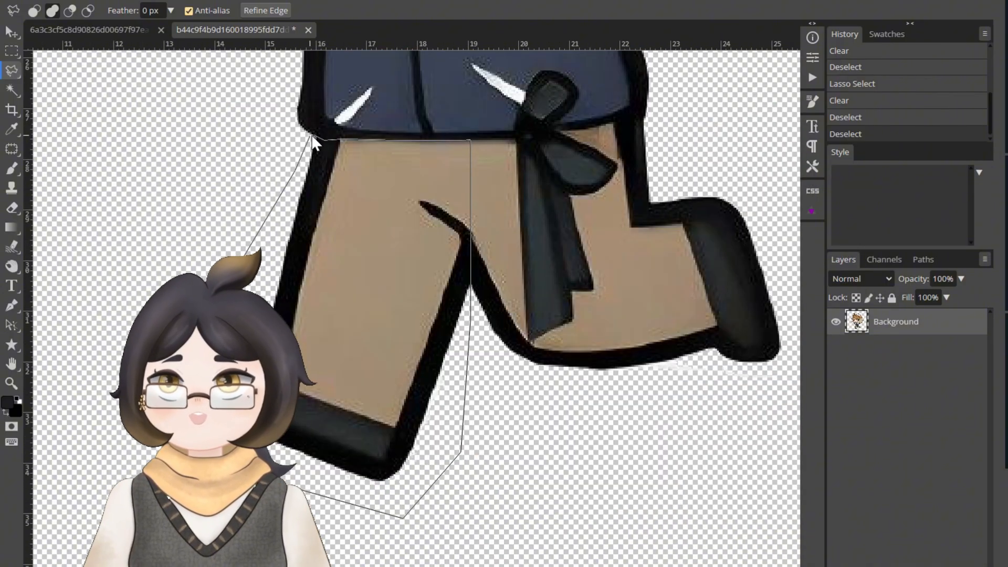
Step: Clear the lasso-outlined leg area from the character drawing in Photopea
key(ctrl+v)
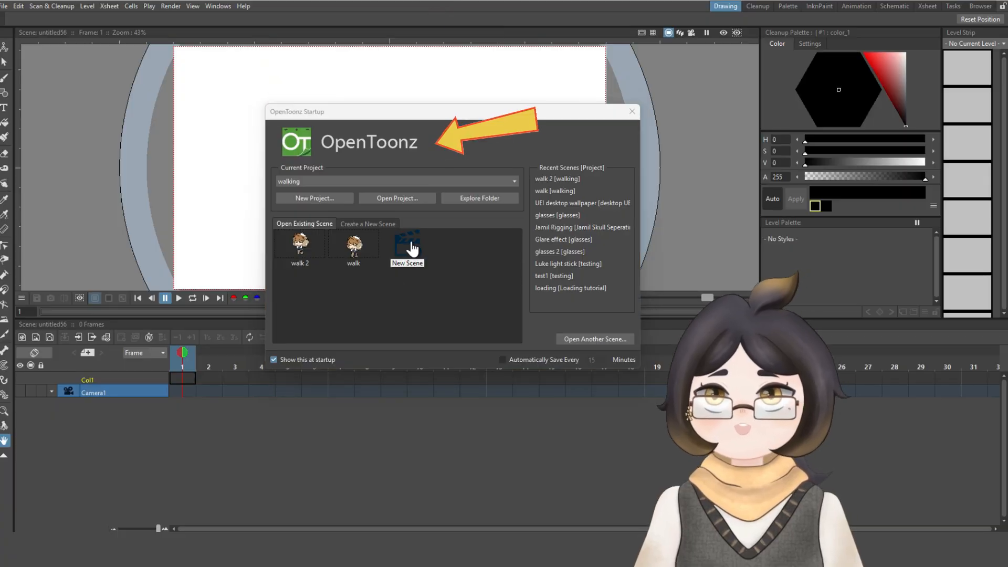
Step: Create the 'walking 3' scene at 1920×1080 and 24 fps from the Startup dialog
click(367, 223)
text(walking 3)
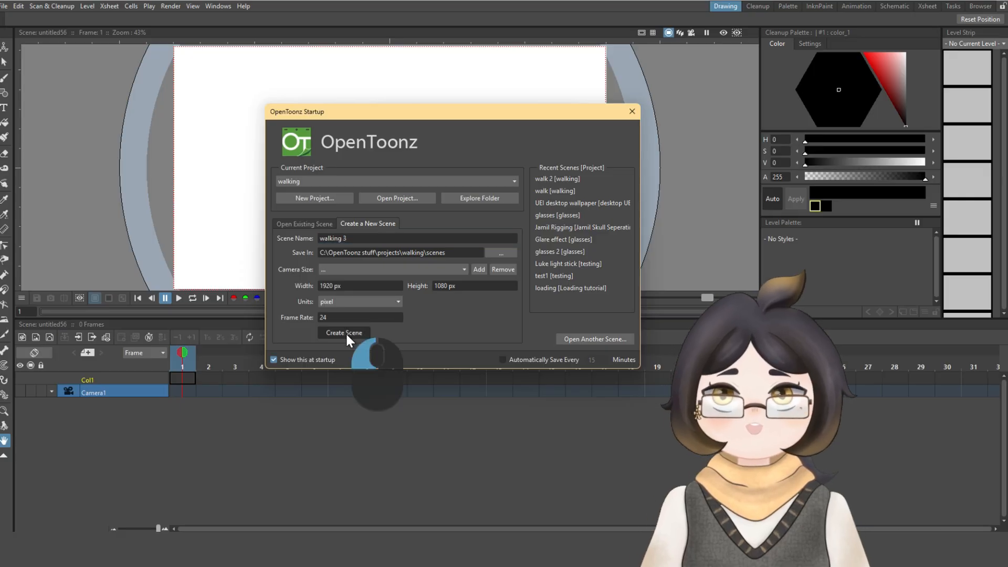
click(344, 333)
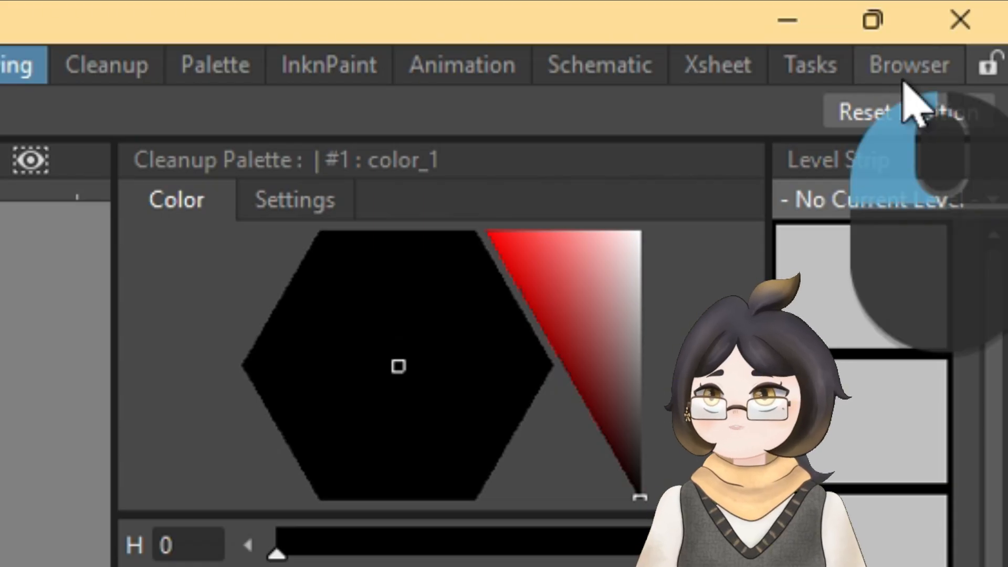
Step: Browse the walking project folder and select the left leg image
click(908, 64)
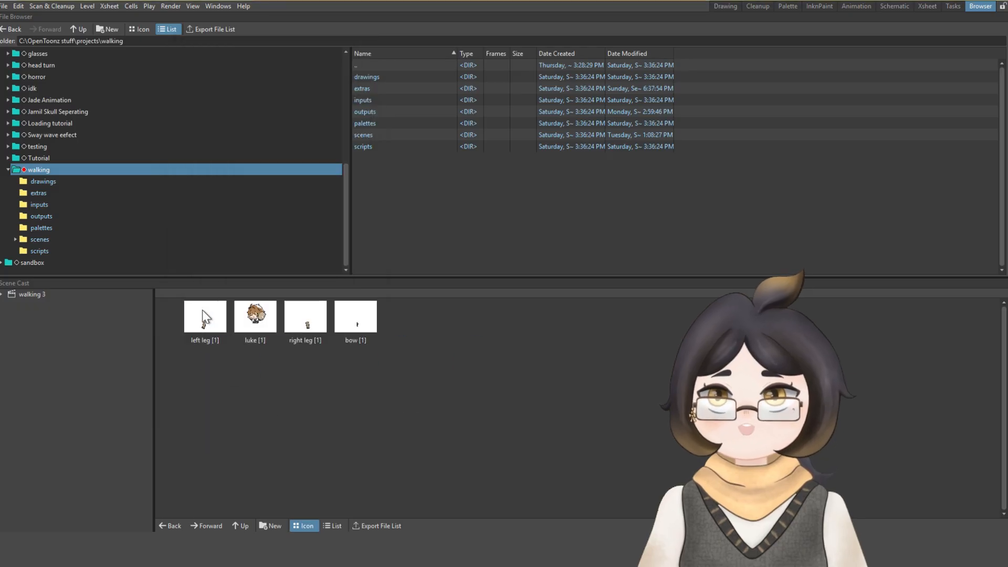
click(355, 315)
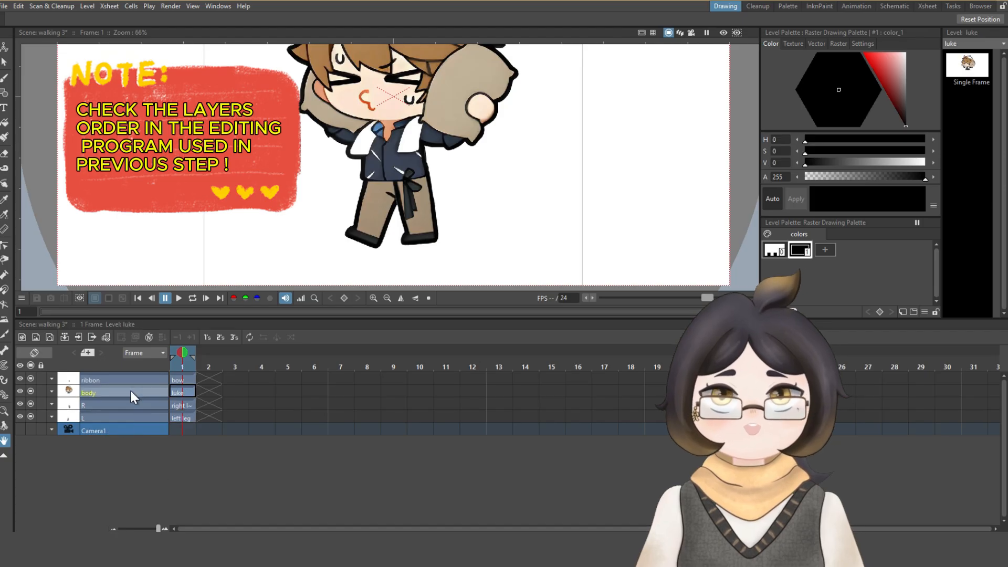
Step: Scroll through the Xsheet columns holding the ribbon, body and leg levels
scroll(down, 3)
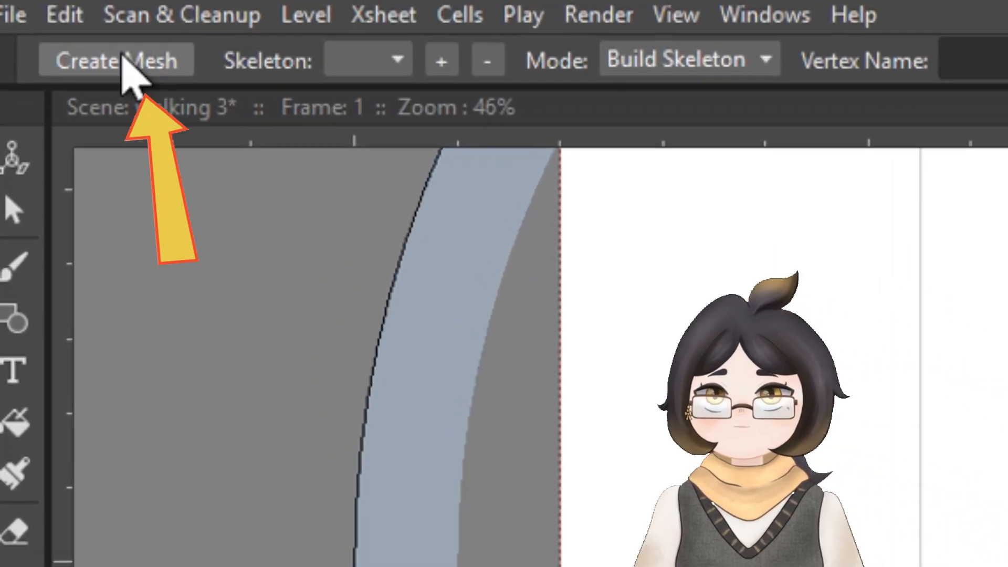
Step: Generate left leg, right leg and body meshes at about 23.4 px edge length
click(115, 60)
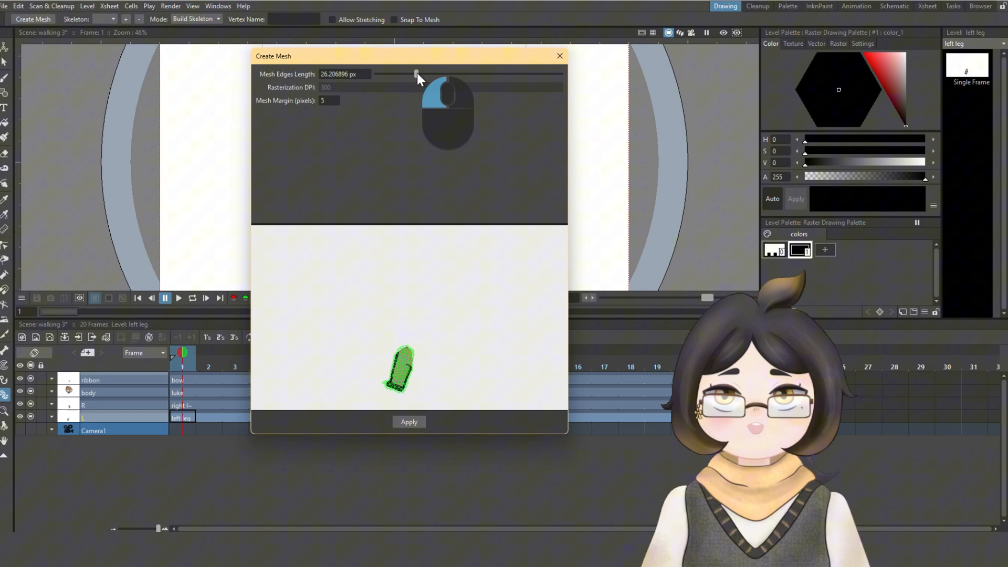
drag(416, 74, 412, 74)
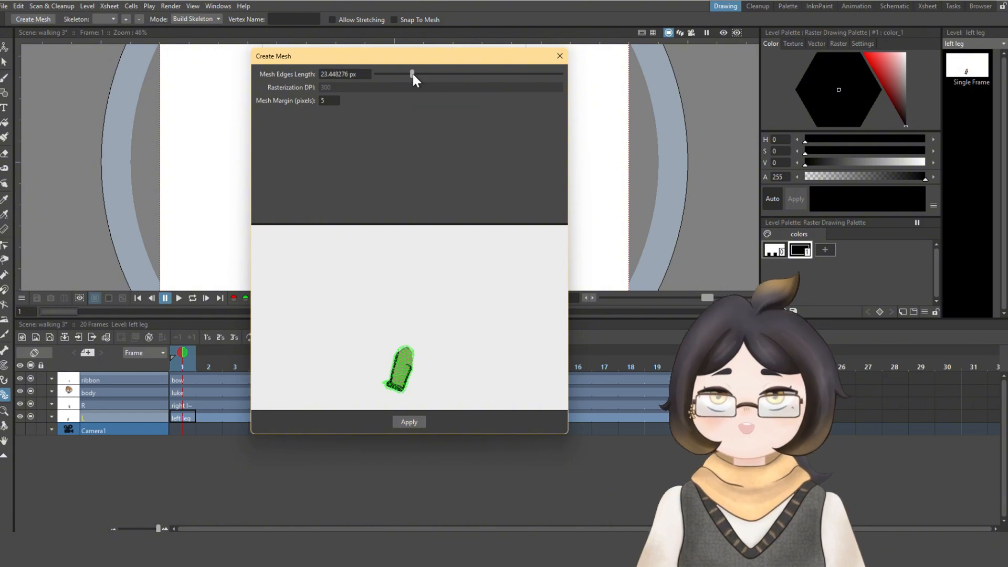
mouse_move(490, 425)
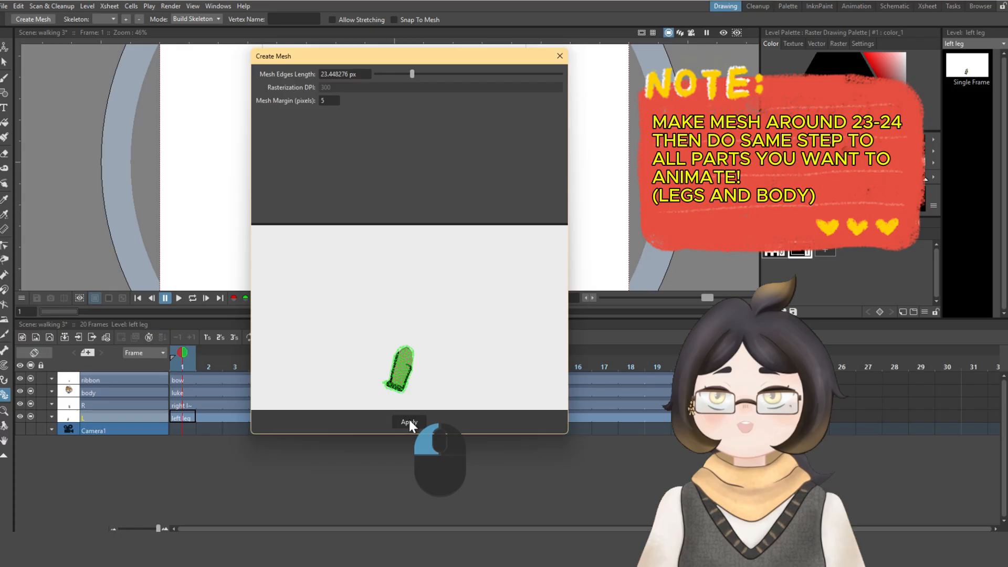
click(409, 422)
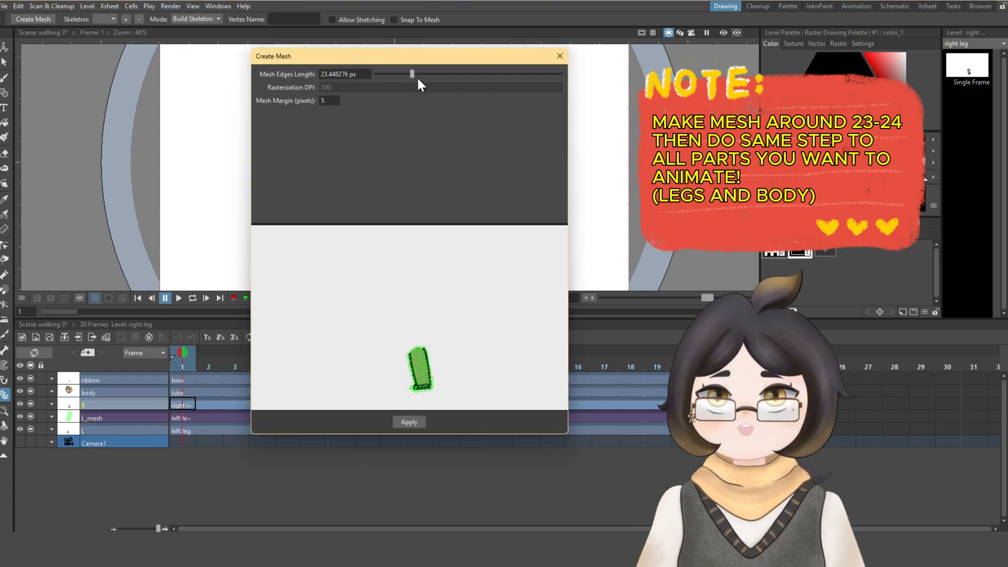
click(88, 392)
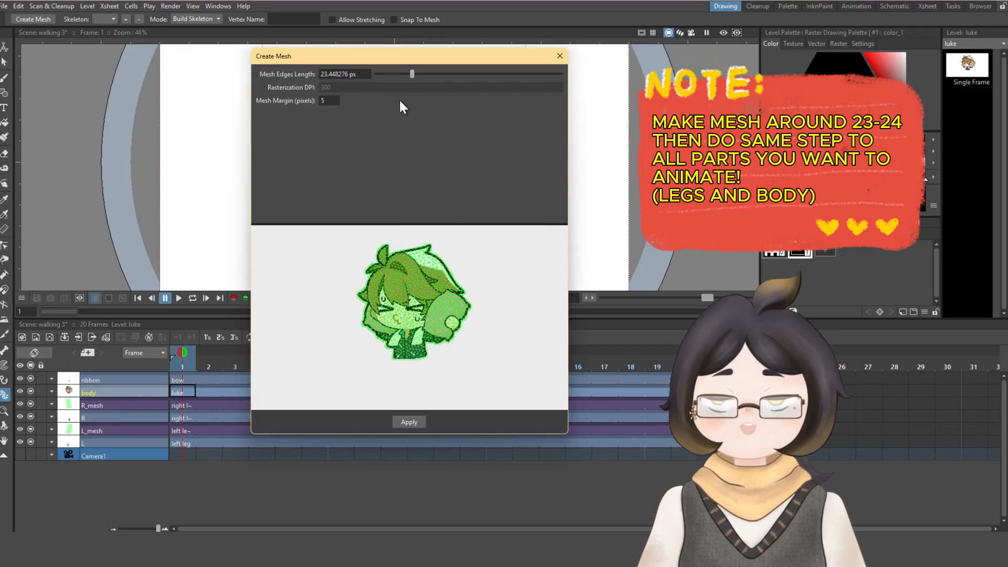
click(409, 422)
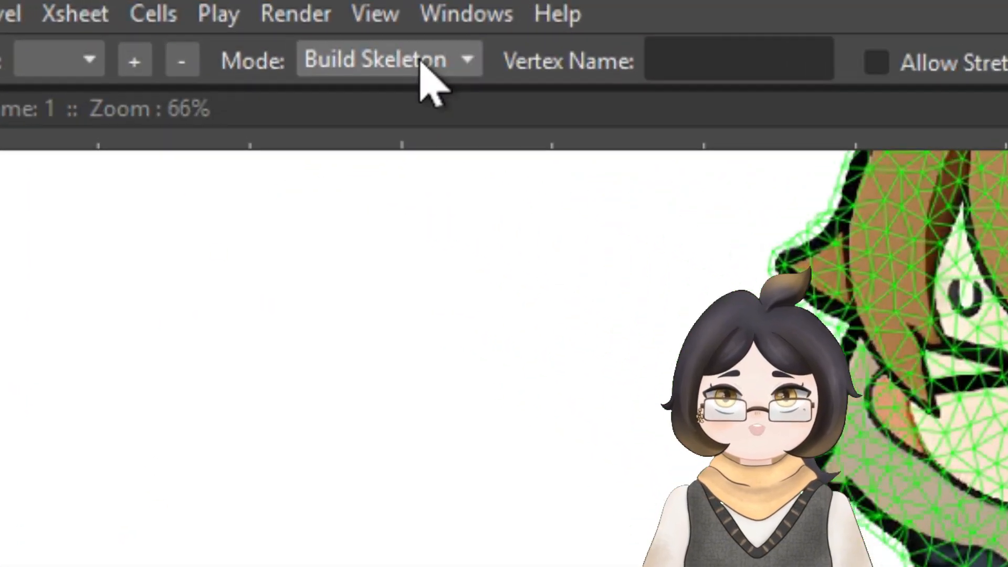
Step: Set the Skeleton tool to Build Skeleton mode
click(203, 20)
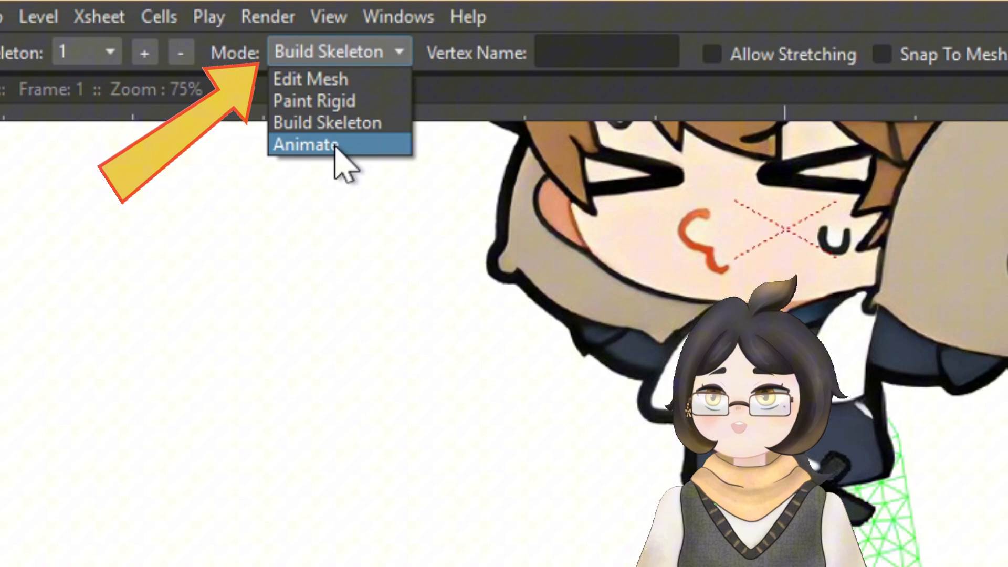
Step: Switch the Skeleton tool to Animate and pose the left leg's bottom joint
click(306, 143)
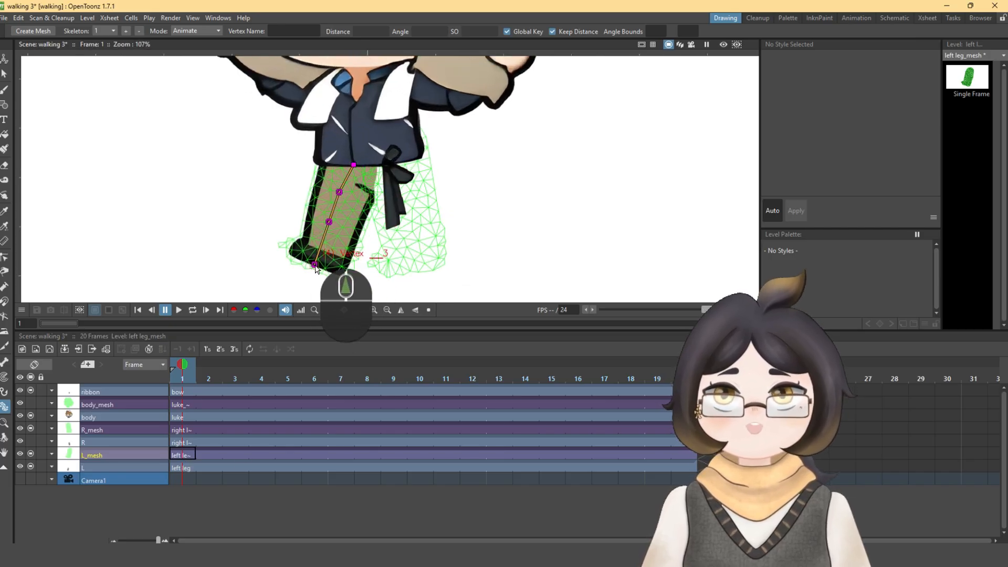
click(312, 263)
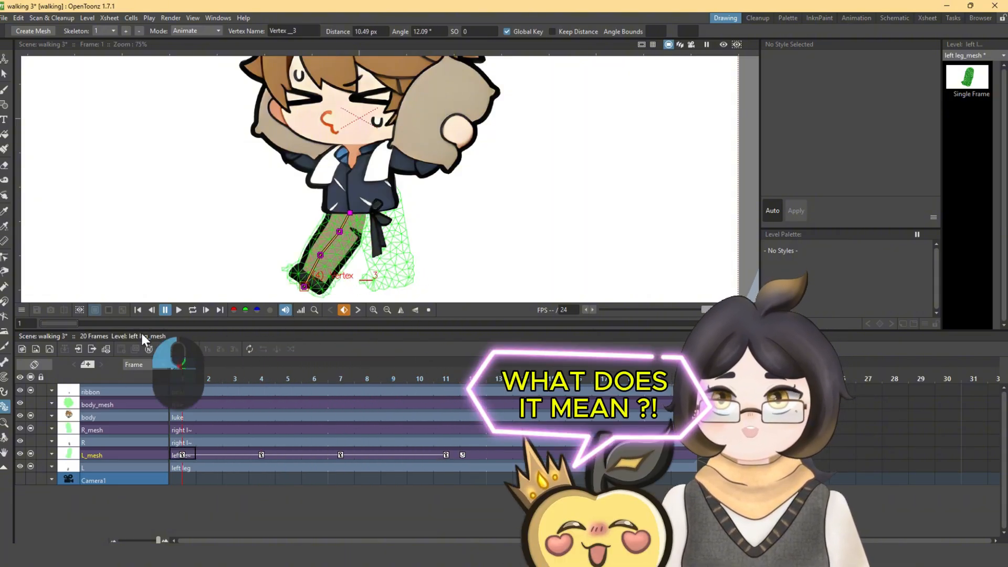
click(498, 378)
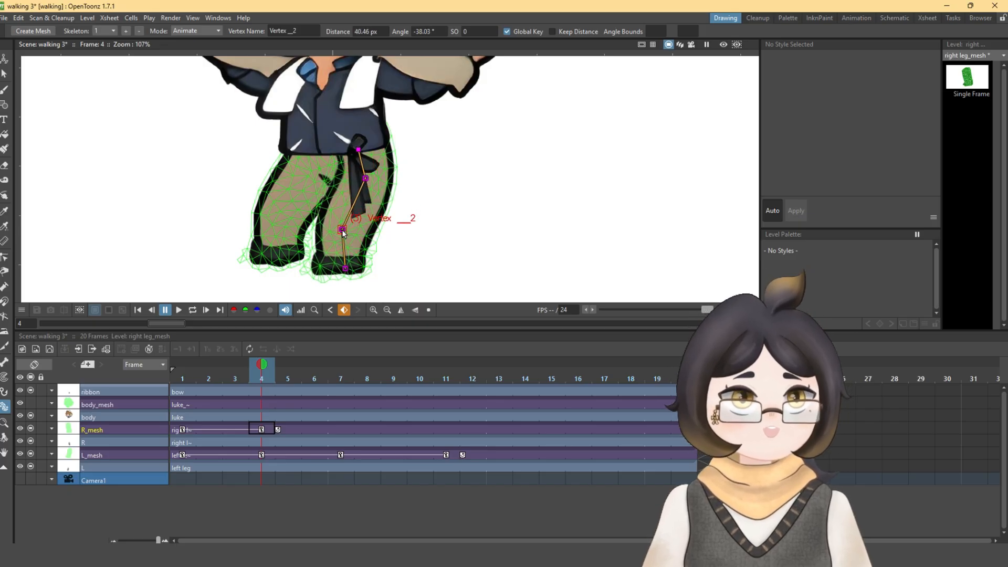
Step: Pose the right leg's knee and upper vertices at frames 7, 5, 16 and 19
click(343, 264)
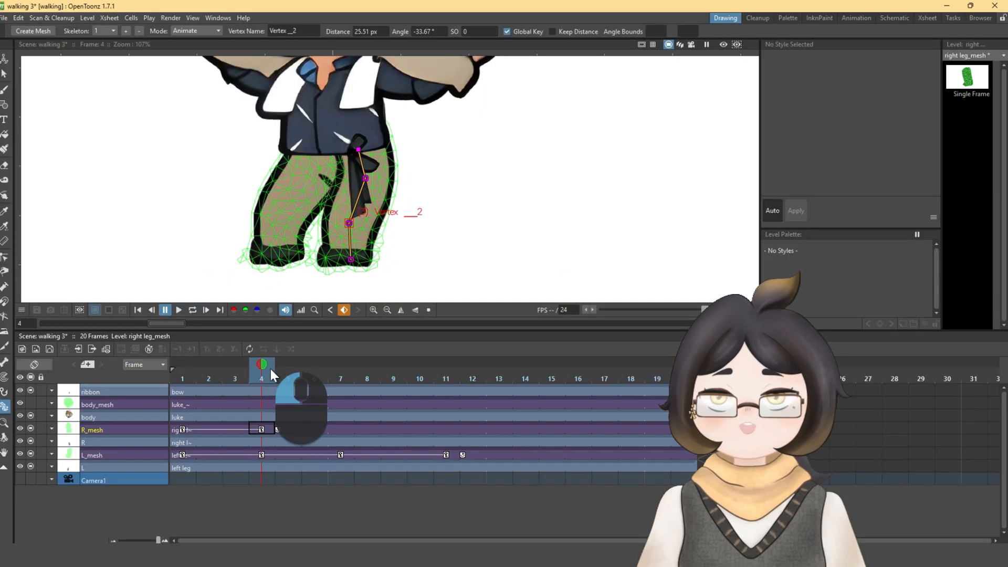
click(340, 366)
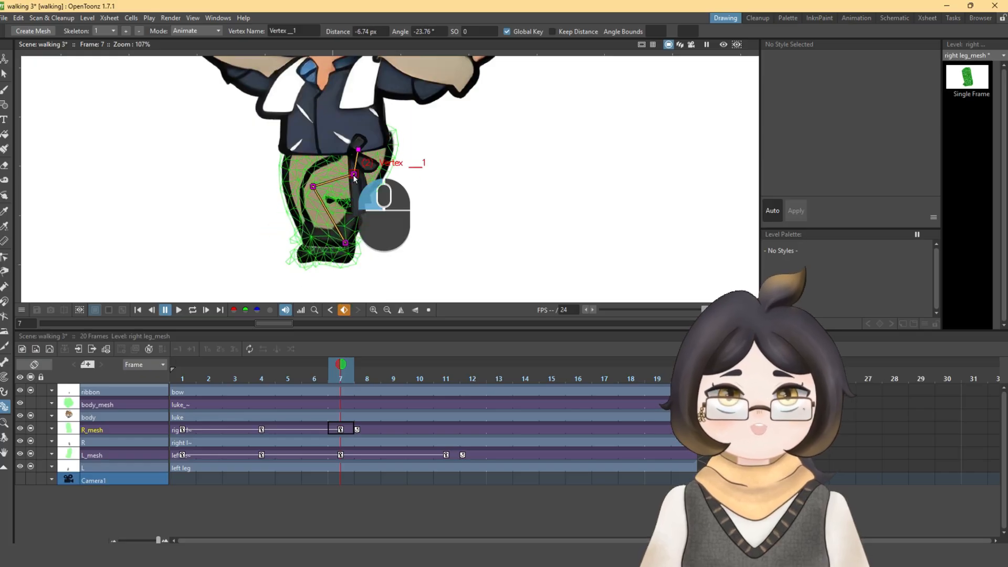
click(446, 366)
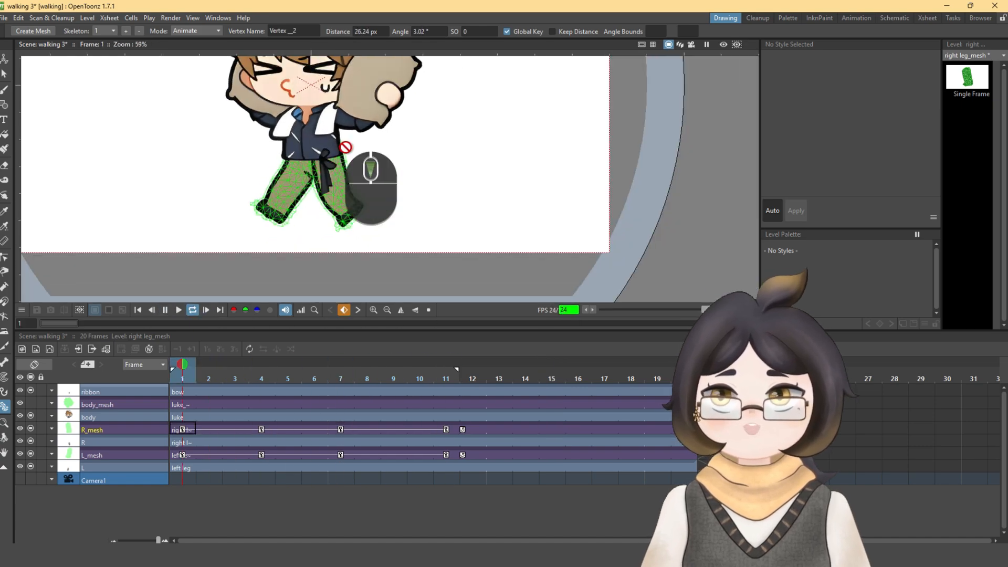
click(287, 366)
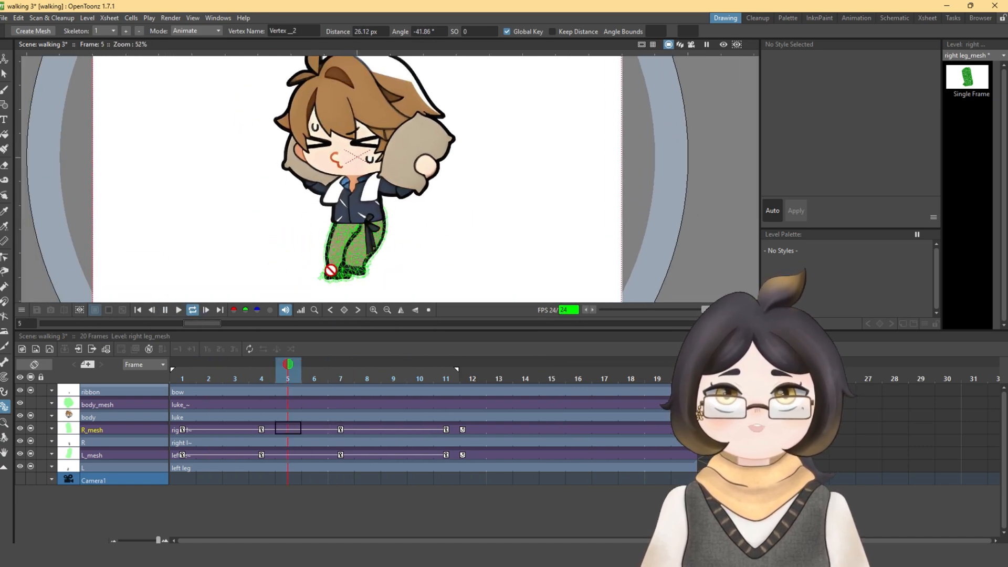
click(178, 311)
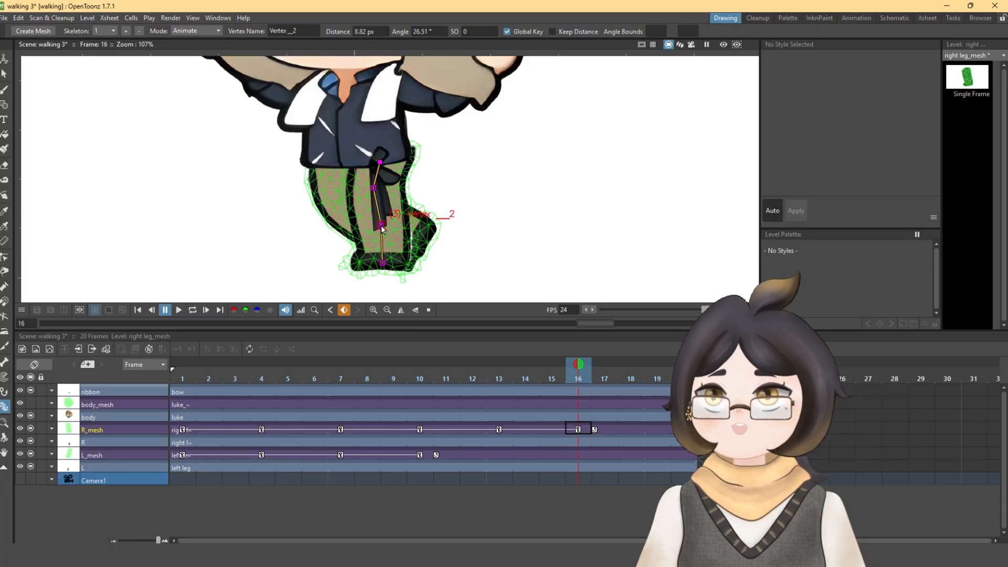
click(673, 378)
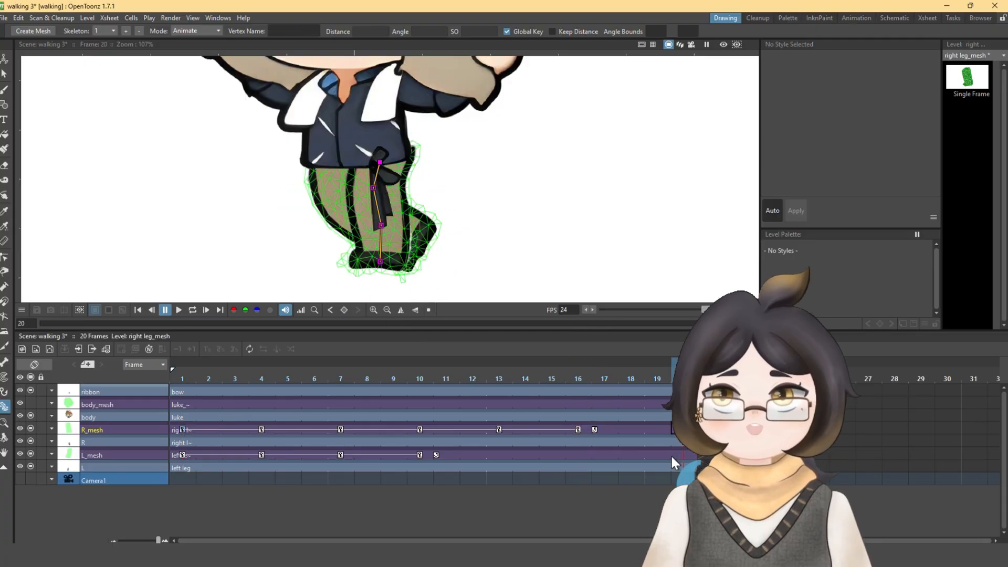
click(577, 430)
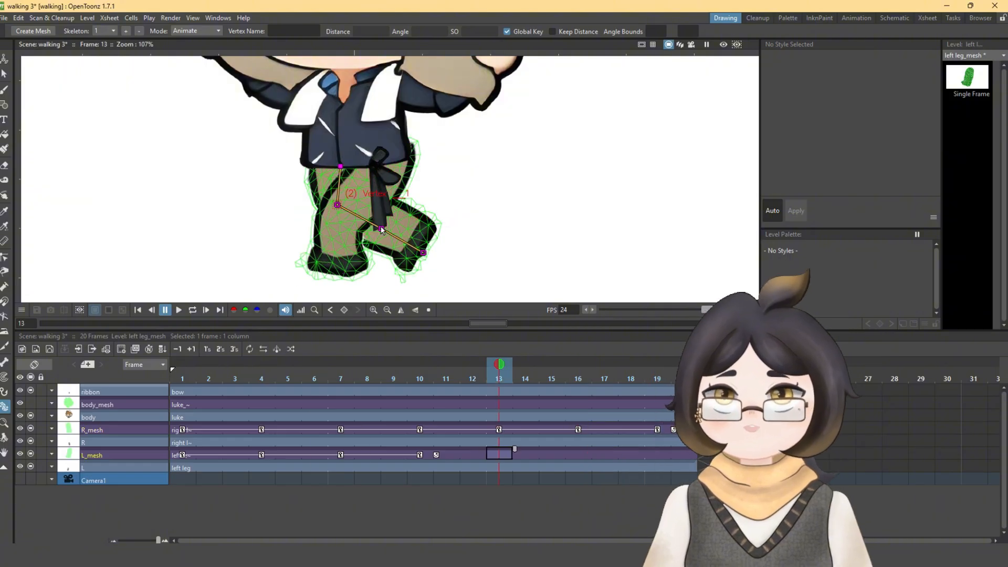
Step: Bend the left leg into the next stride pose at frame 16
click(578, 364)
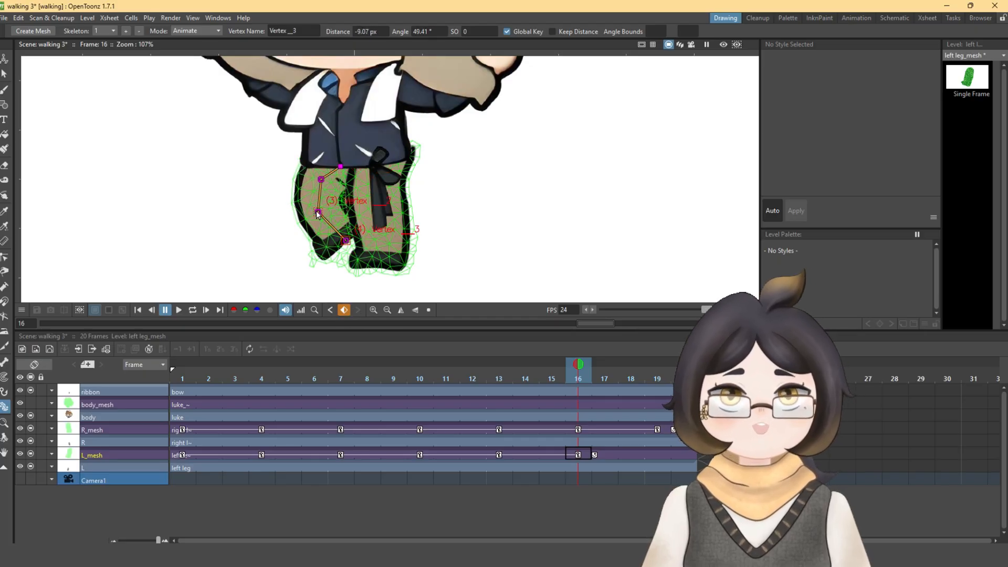
drag(318, 214, 310, 208)
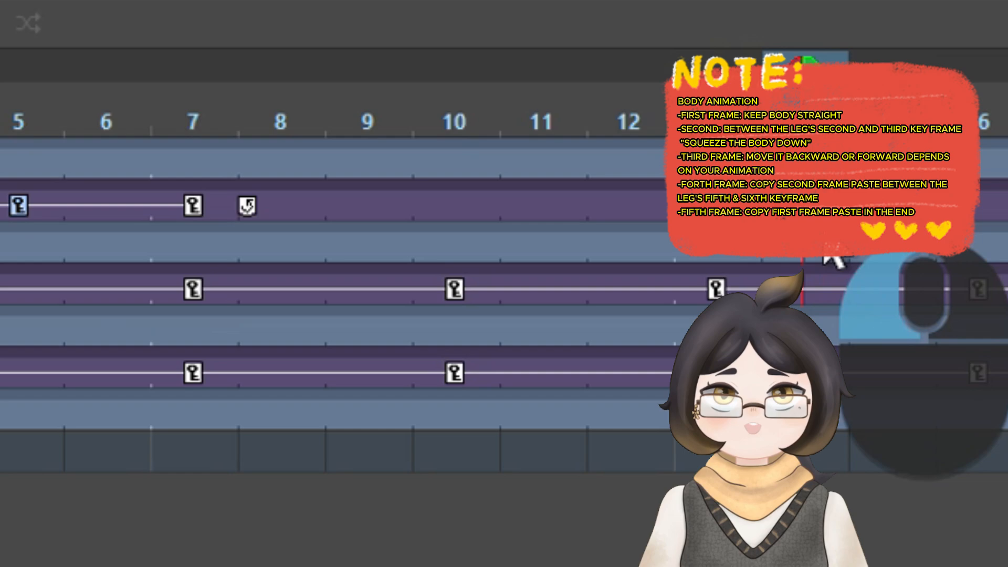
Step: Copy the squeezed body keyframe and paste it at body_mesh frame 14
key(ctrl+v)
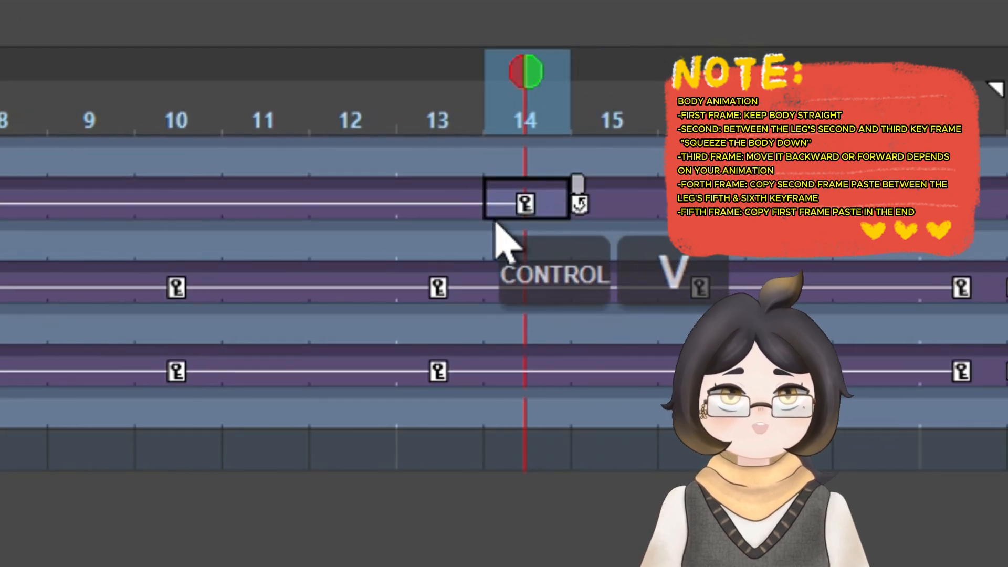
key(Ctrl+V)
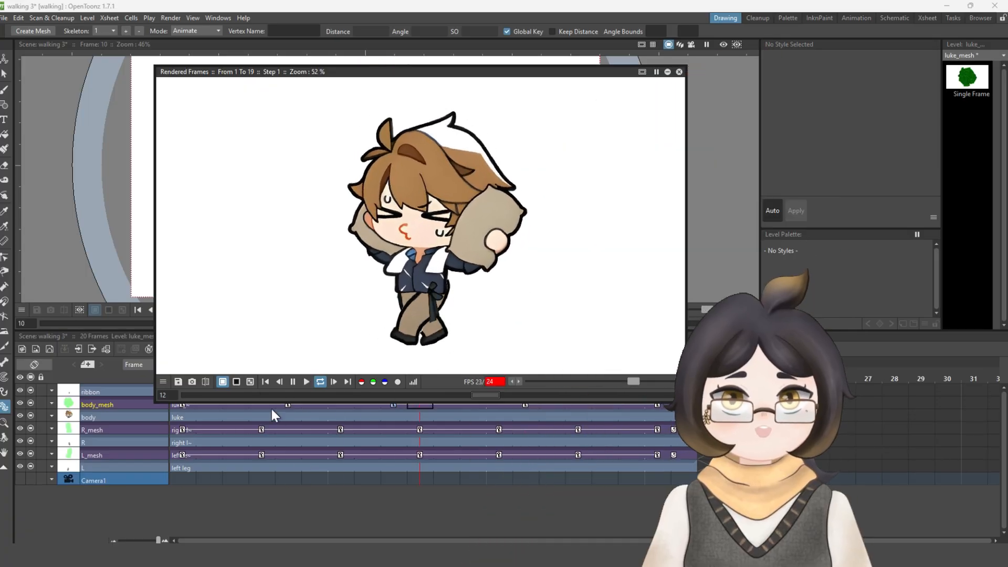
Step: Play the rendered walk-cycle preview, frames 1 to 19, then close the viewer
click(332, 381)
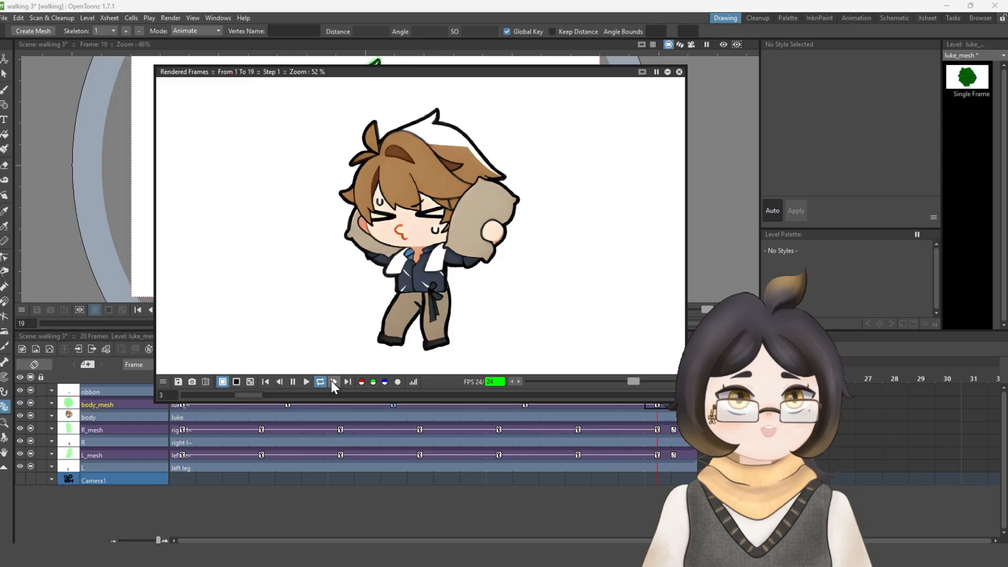
click(679, 72)
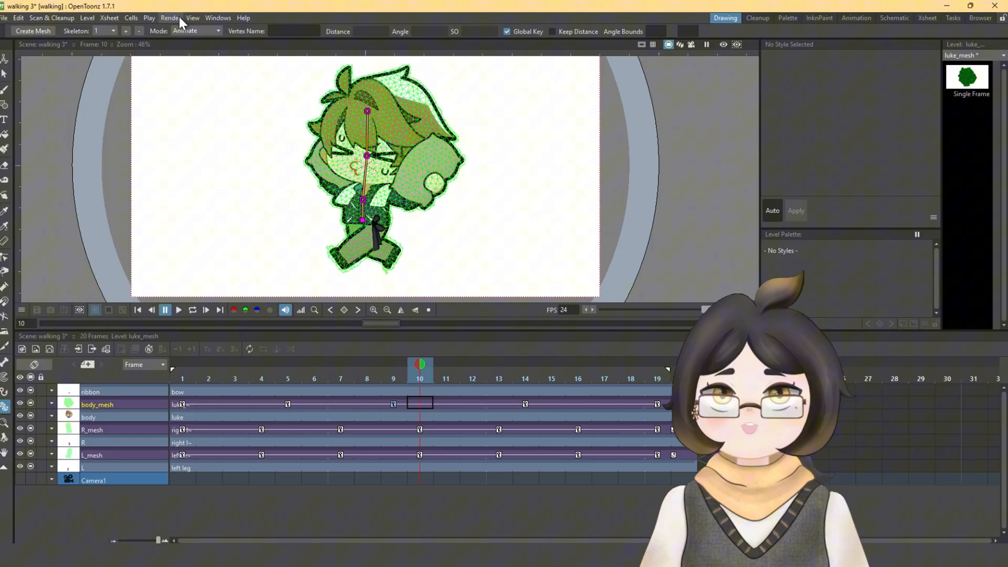
Step: Open Output Settings from the Render menu for 'walking 3' (frames 1–20, 1920×1080)
click(170, 18)
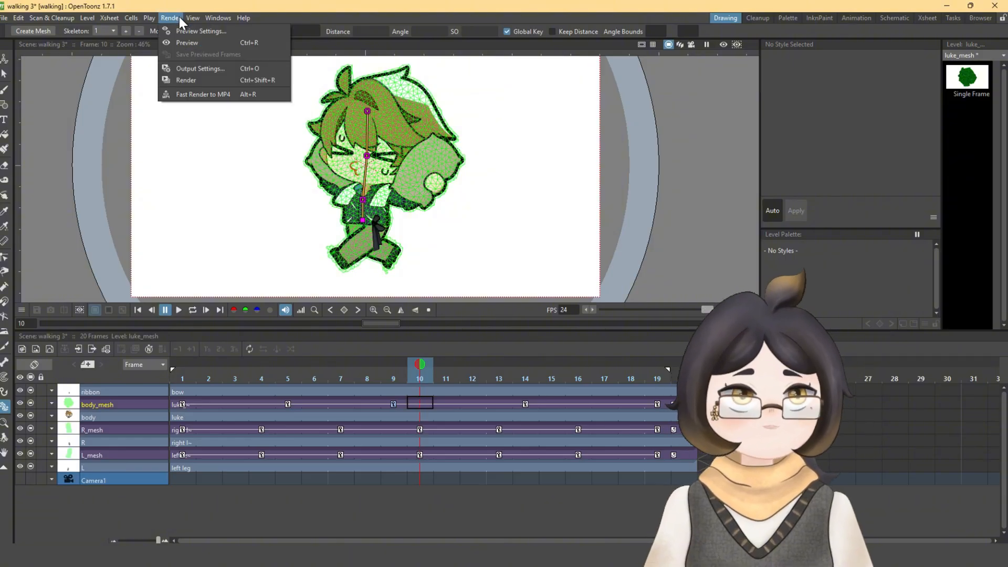
mouse_move(206, 95)
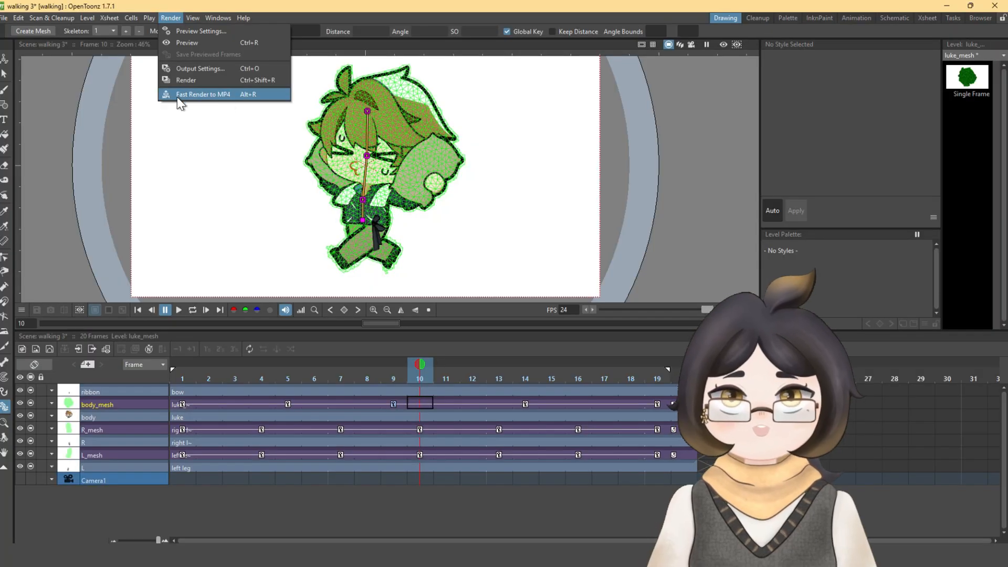
click(200, 68)
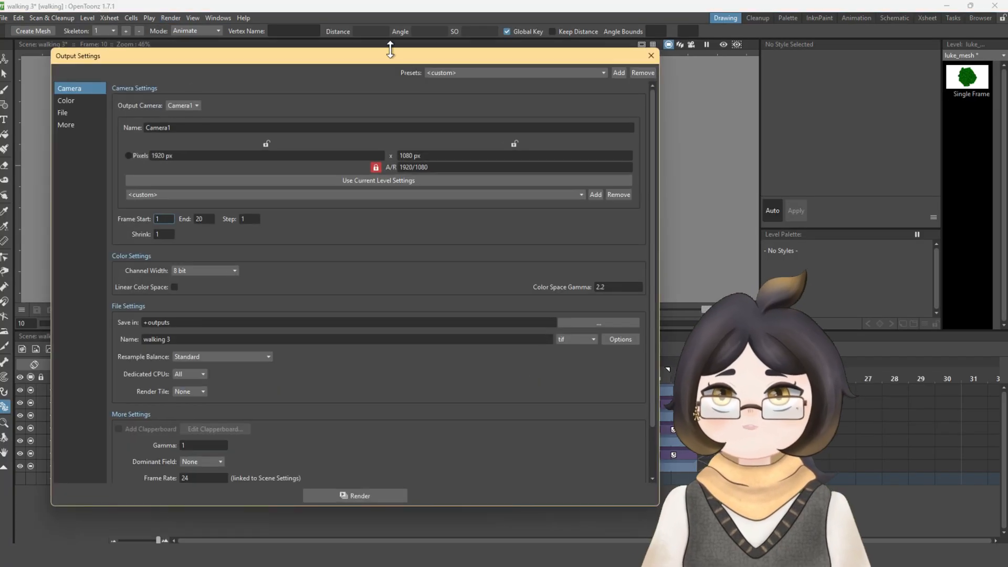
click(587, 326)
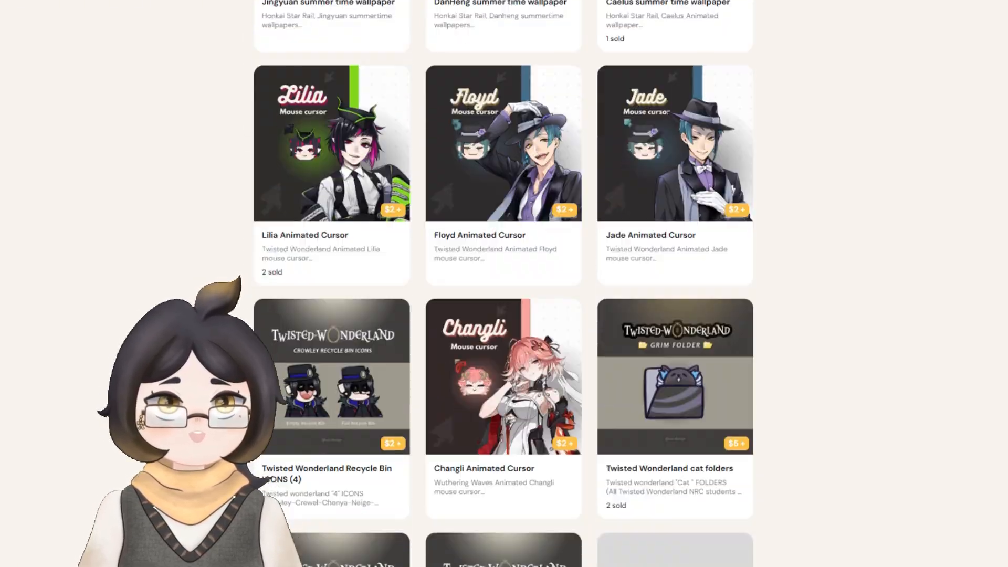
Step: Scroll the Ko-fi shop down to the Genshin Impact and Tears of Themis cursor sets
scroll(down, 3)
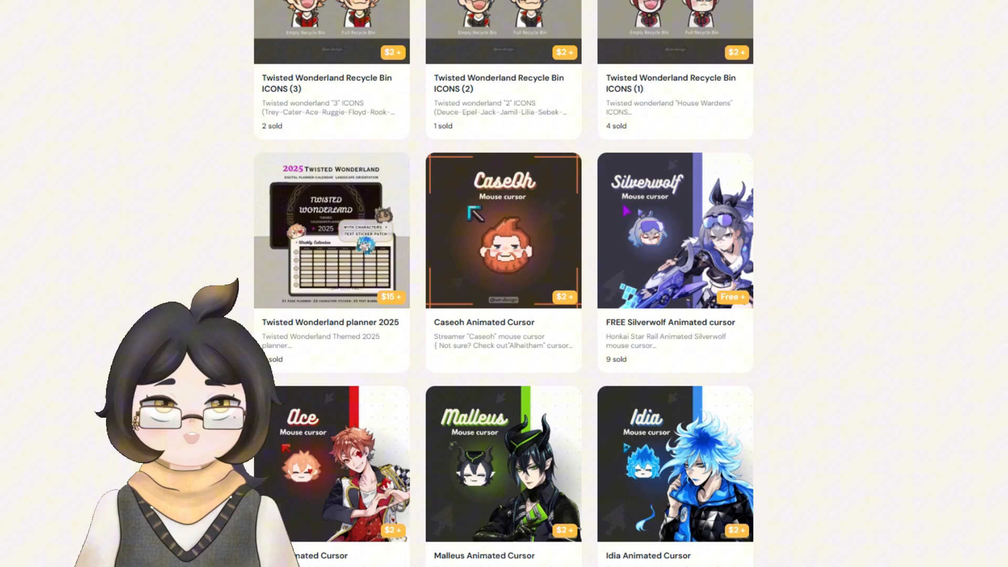
scroll(down, 3)
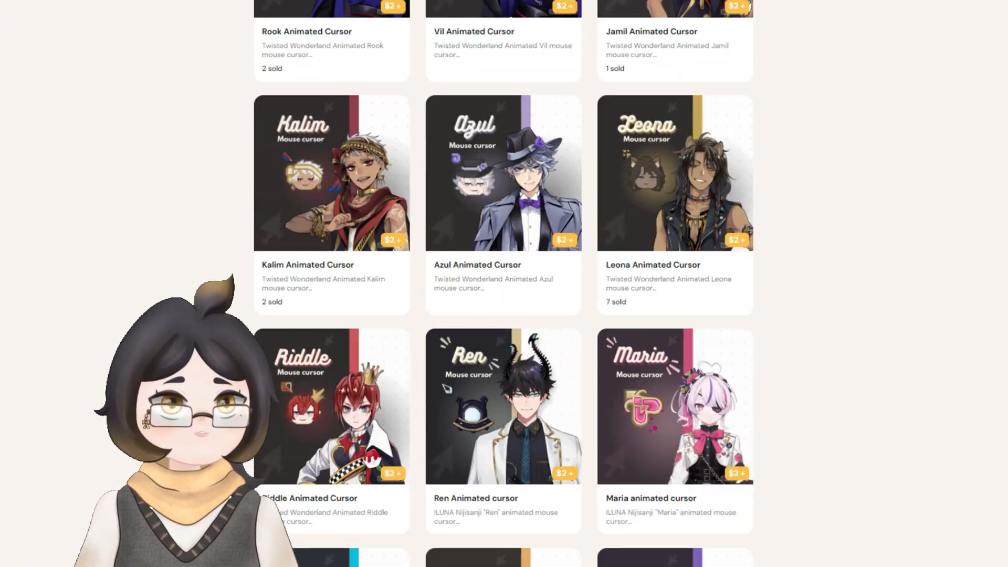
scroll(down, 3)
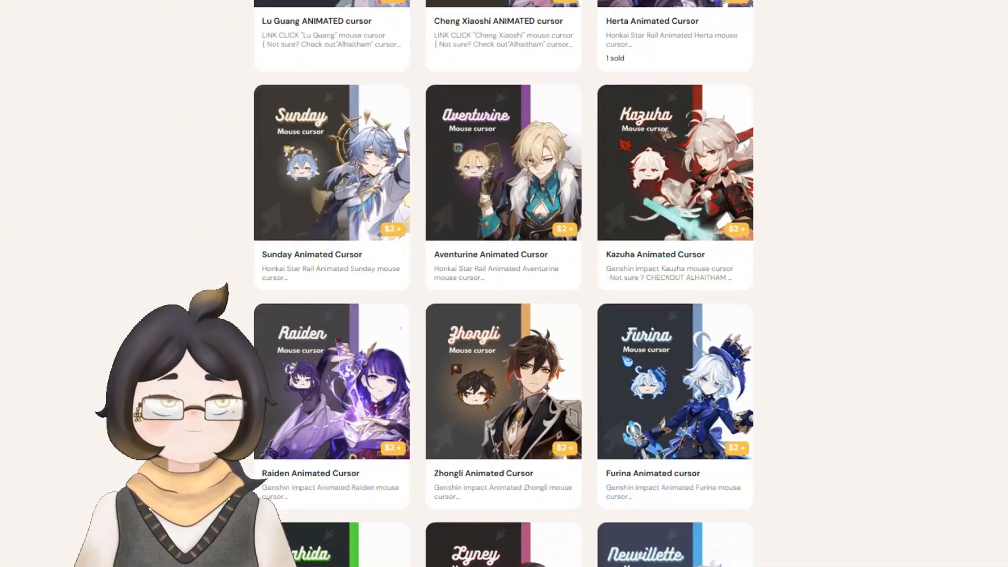
scroll(down, 3)
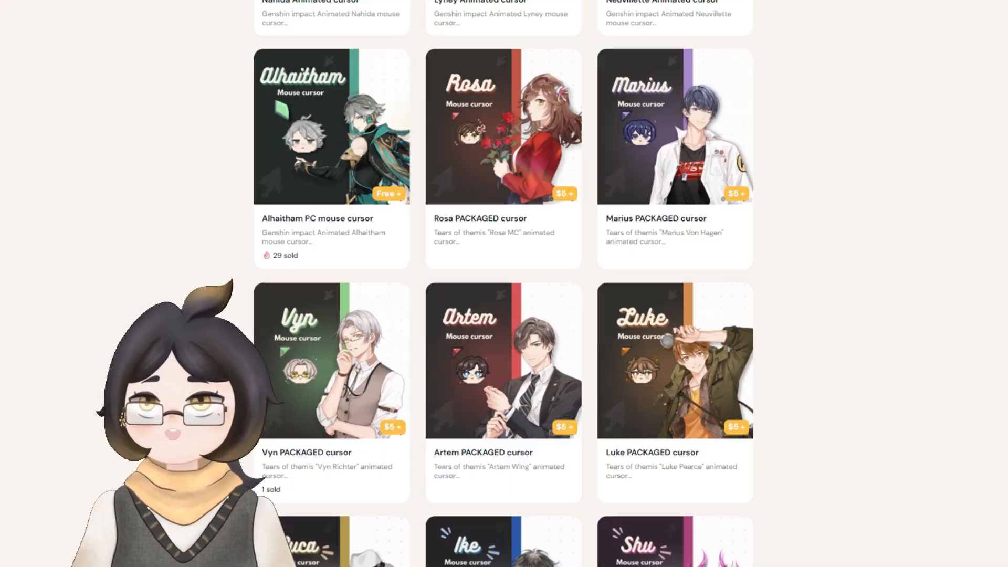